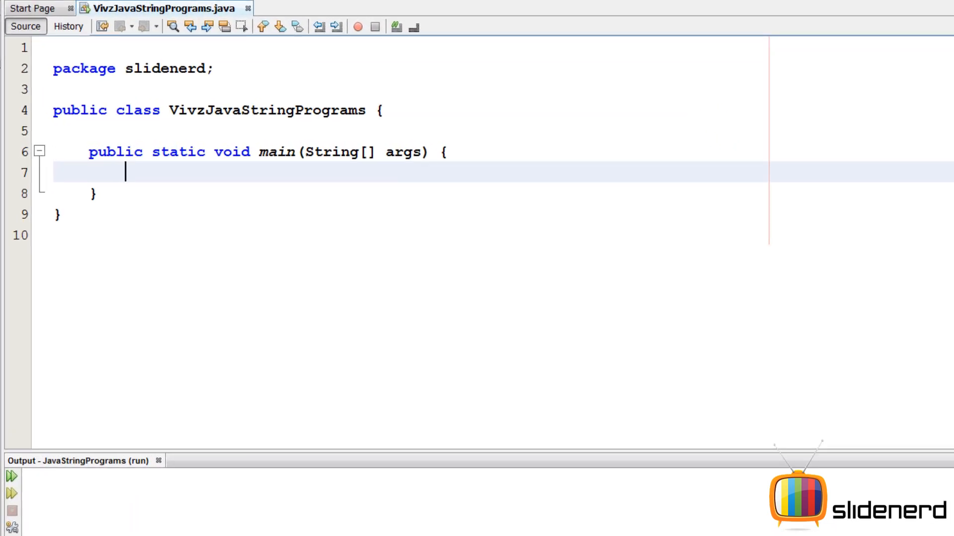
Step: Write String s1="abcba"; StringBuffer b=new StringBuffer(s1); and b.reverse(); in main
type("Stribng")
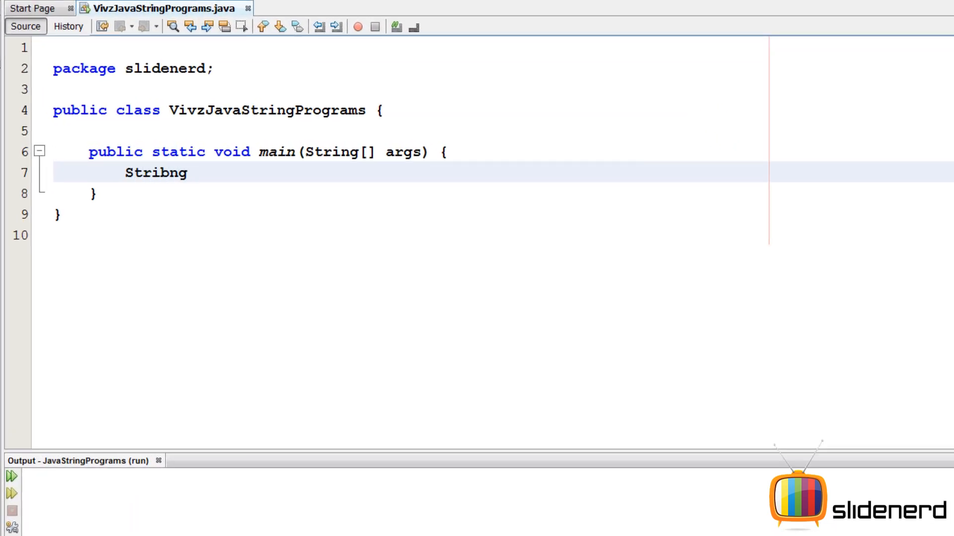
type("String s1=\"abcba\";")
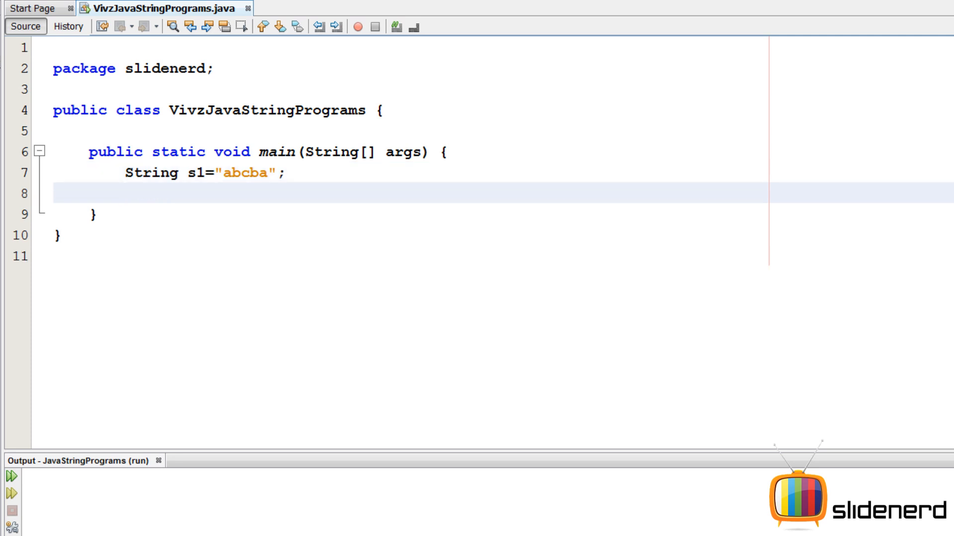
type("String")
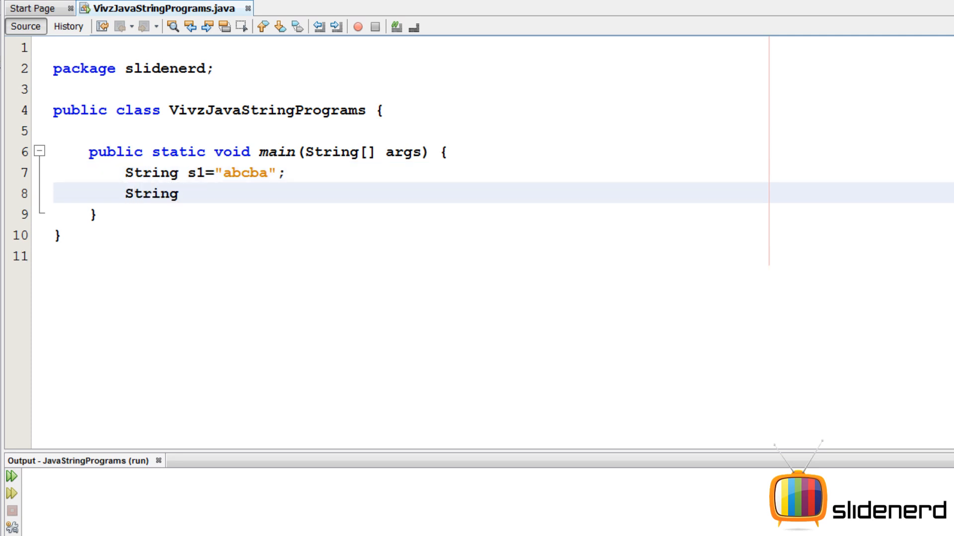
type("Buffer")
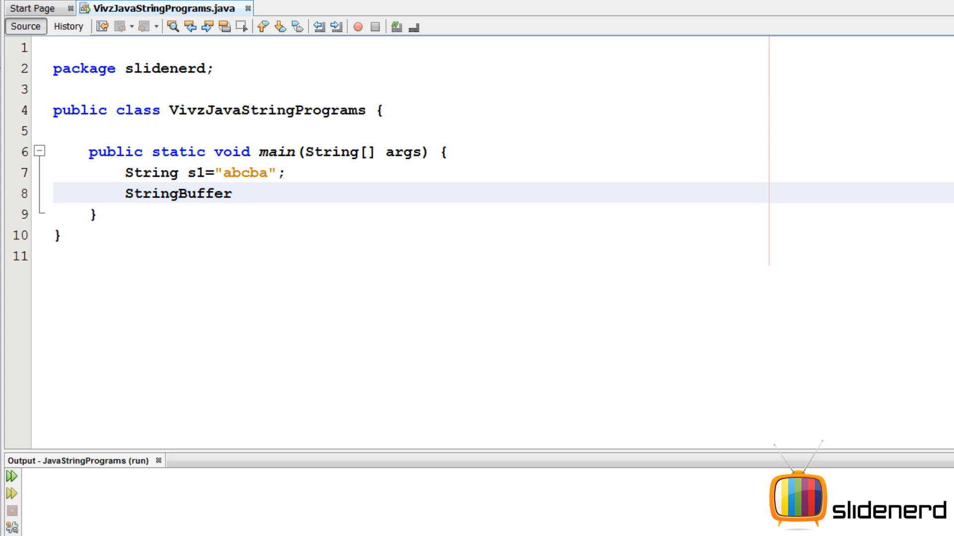
type("b=new String")
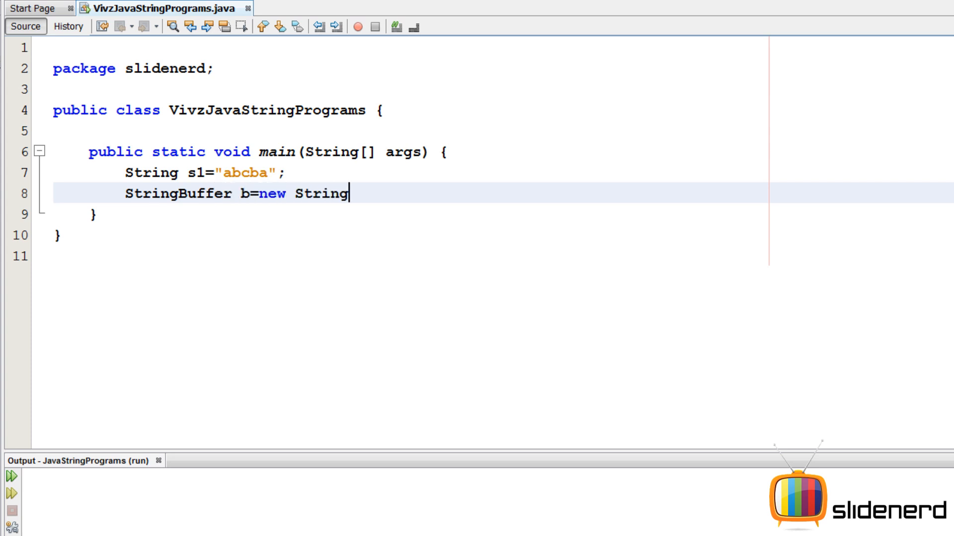
type("Buffer(s1);")
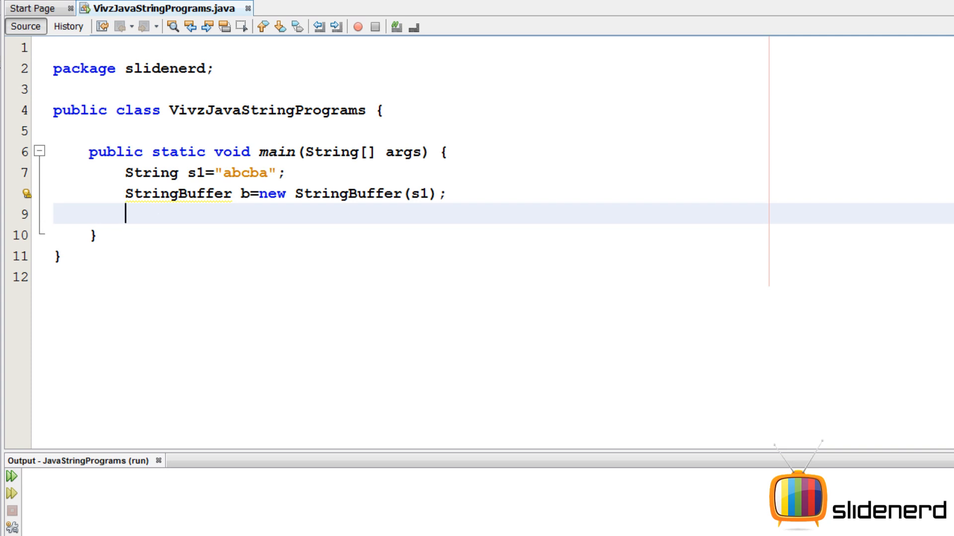
type("b.reverse();")
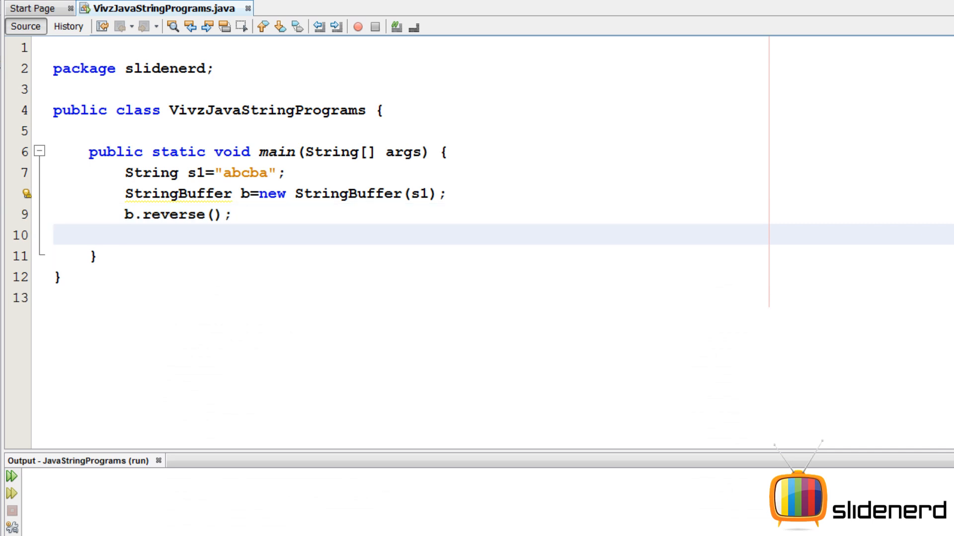
Step: Add if(s1.equals(b)) printing "It is palindrome", with an else printing "NOOO palindrome"
left_click(125, 233)
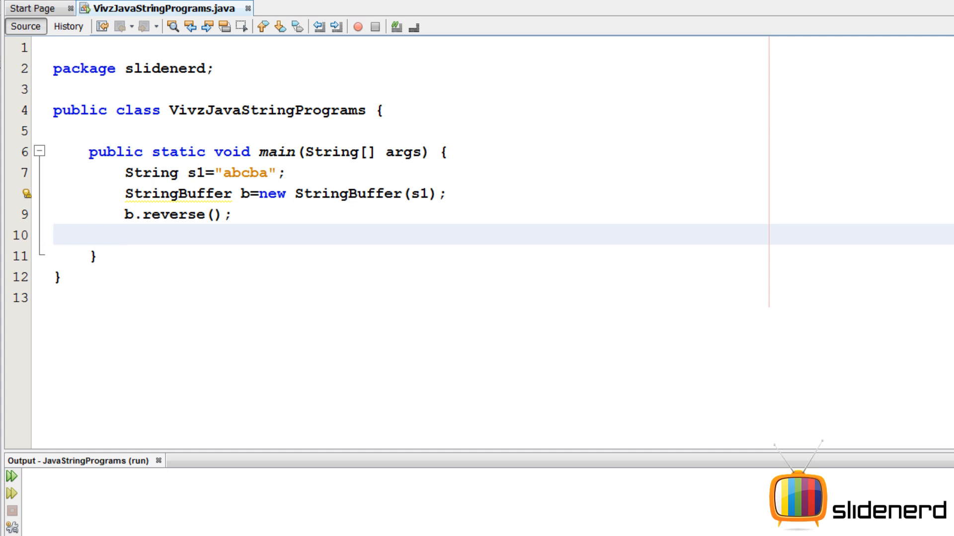
type("if(s1)")
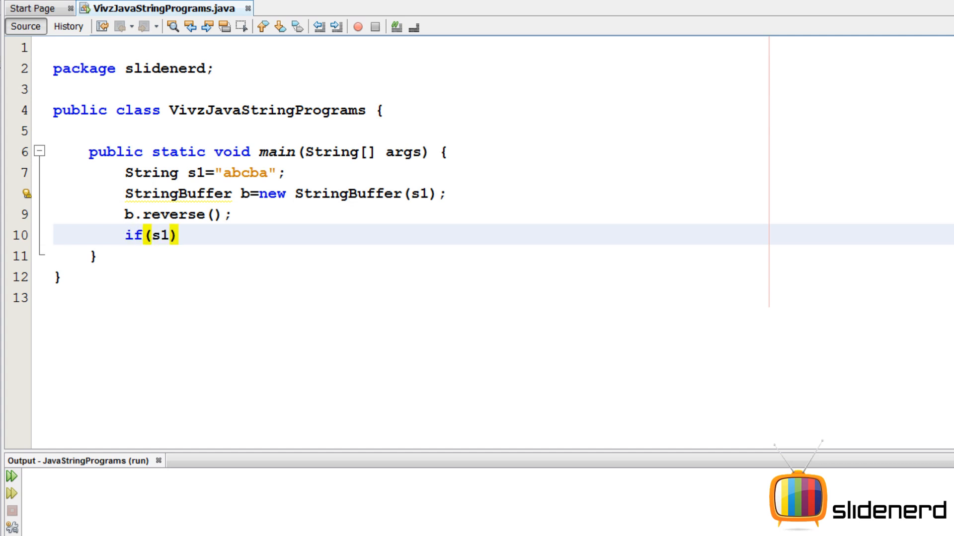
type(".equals(b")
type("System.")
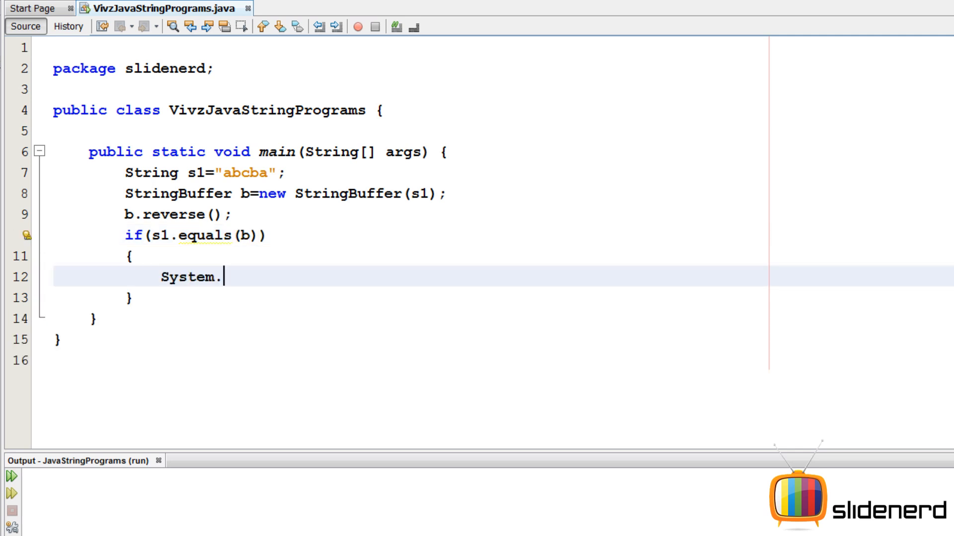
type("out.println();")
type("System.out.println(\"NOOO palindrome\");")
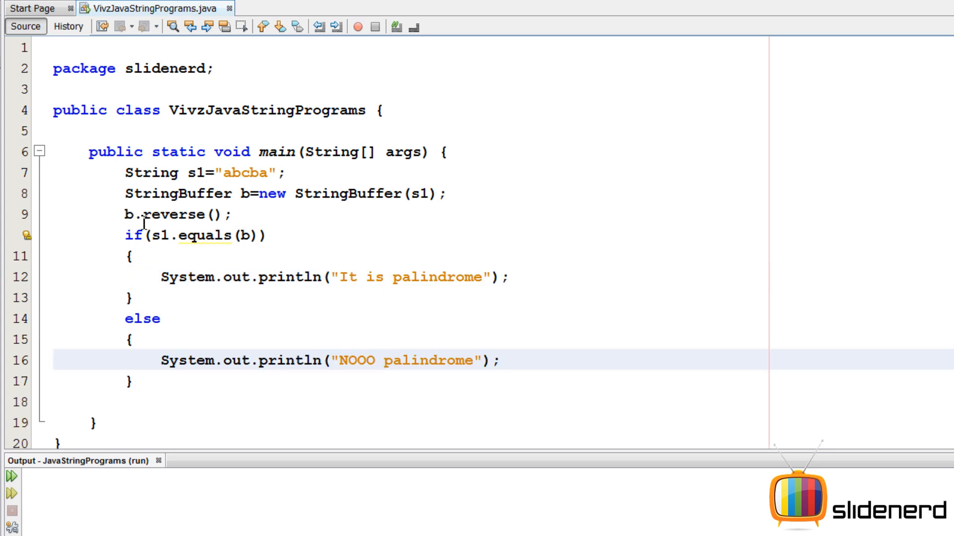
double_click(245, 236)
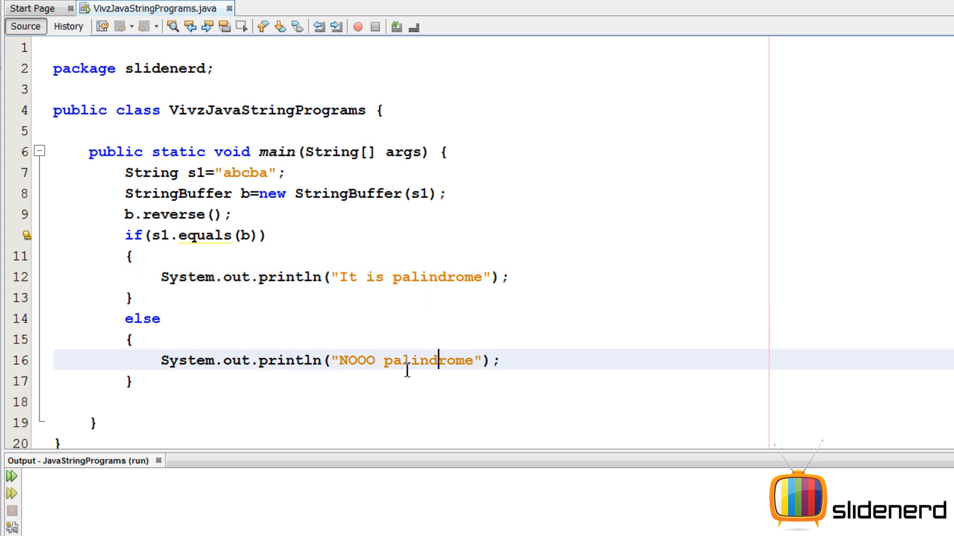
left_click(503, 361)
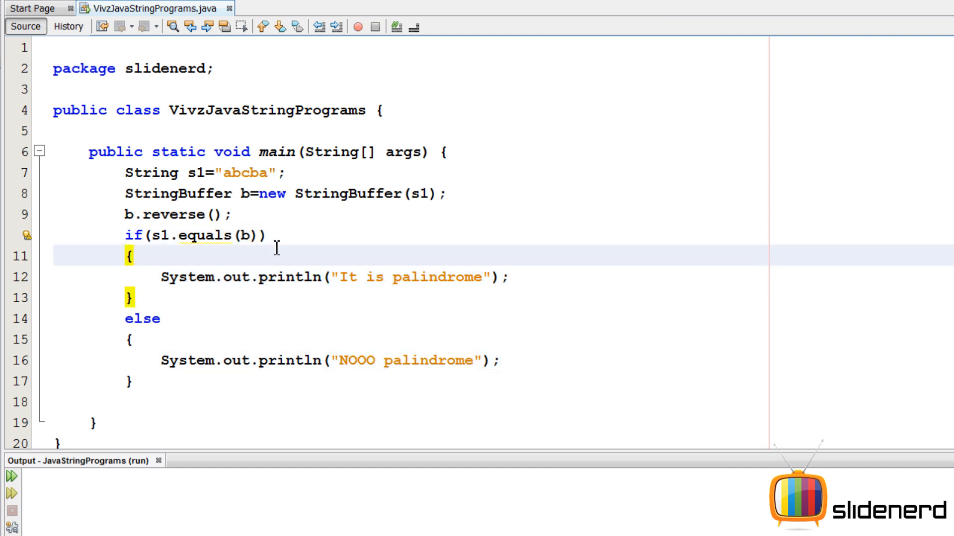
left_click(133, 256)
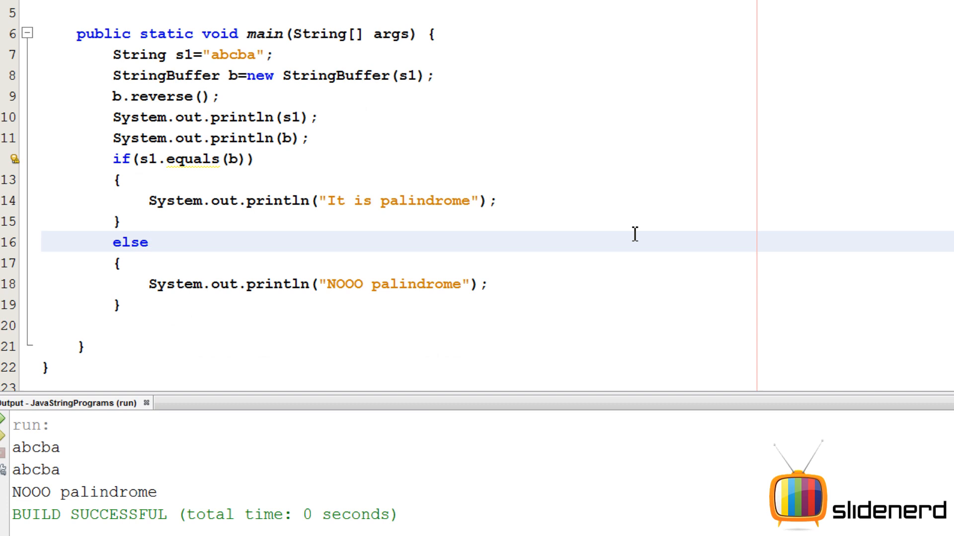
Step: Place the cursor above the if to add println(s1) and println(b), then run
left_click(236, 159)
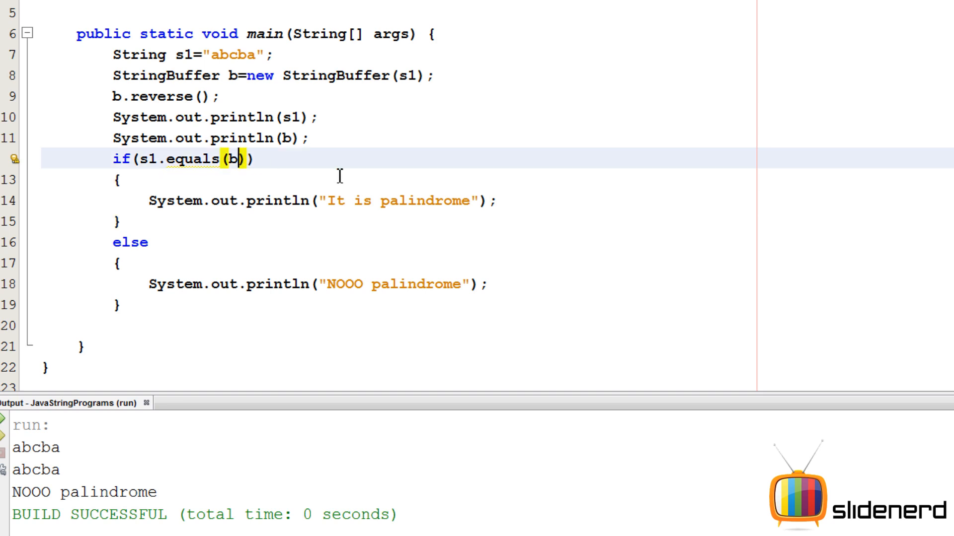
Step: Change the equals argument to b.toString() so the run prints "It is palindrome"
type(".toString(")
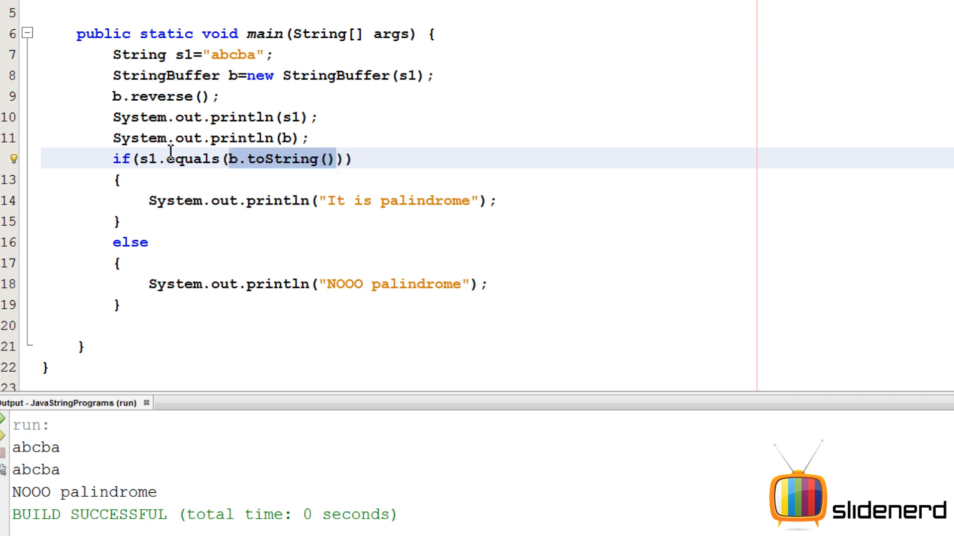
left_click(215, 201)
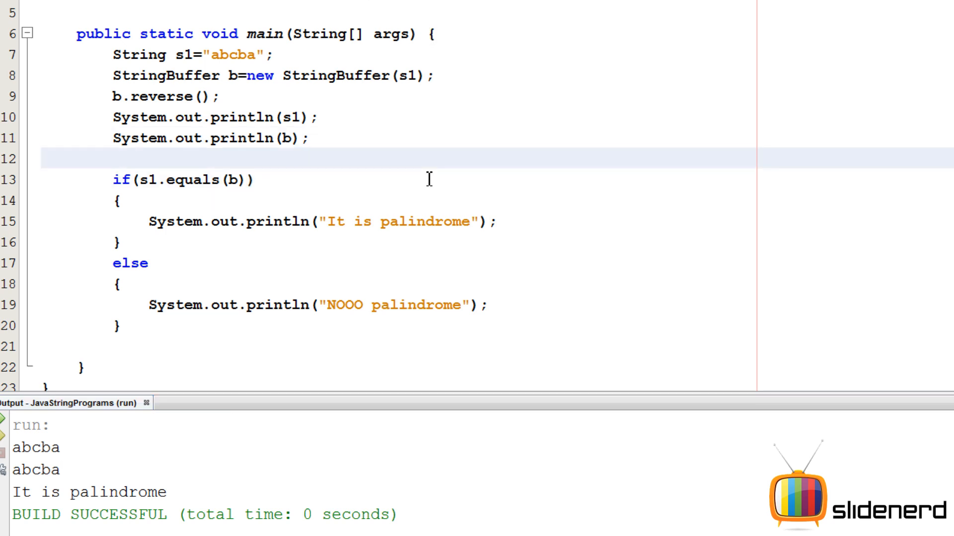
Step: Add String s2=b.toString(), compare with s1.equals(s2), and rerun the file
type("Str")
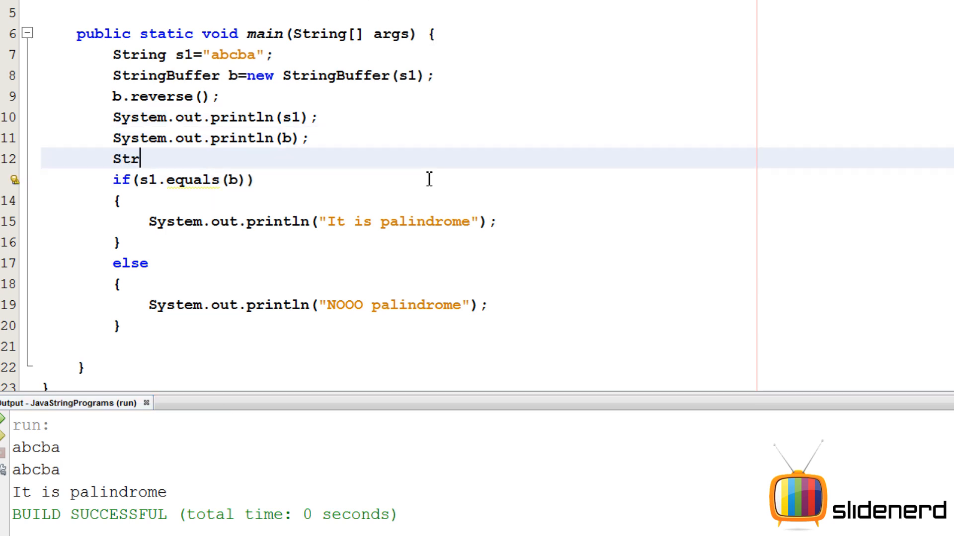
type("ing s2")
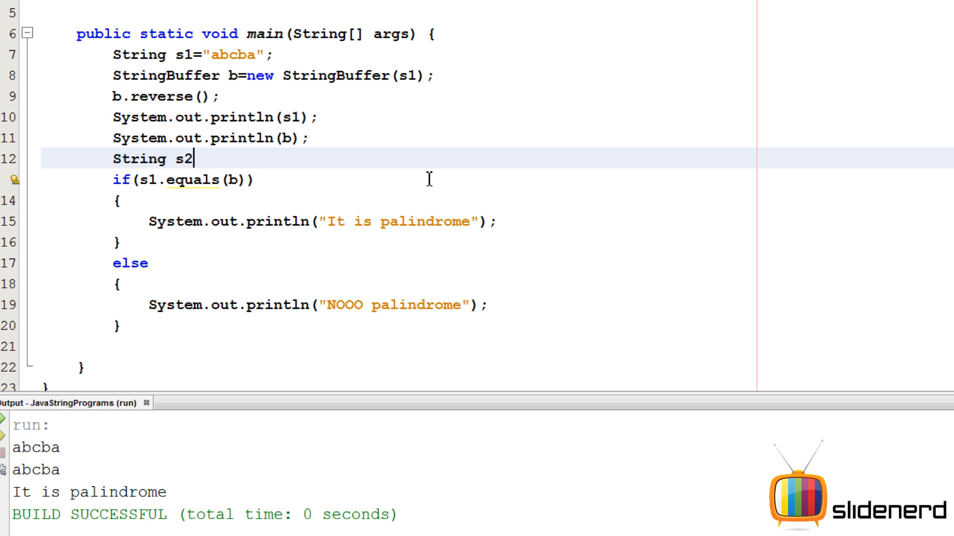
type("=b.toString();")
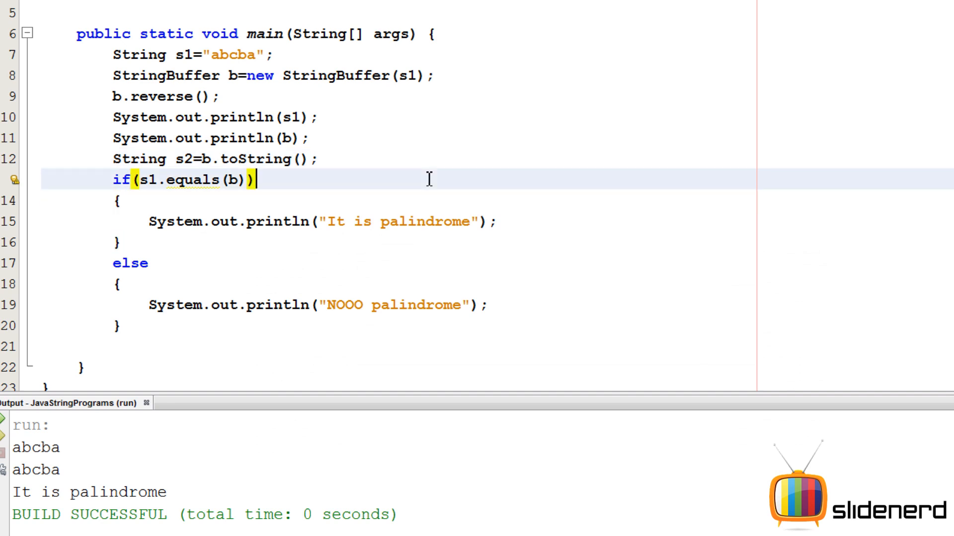
type("s2")
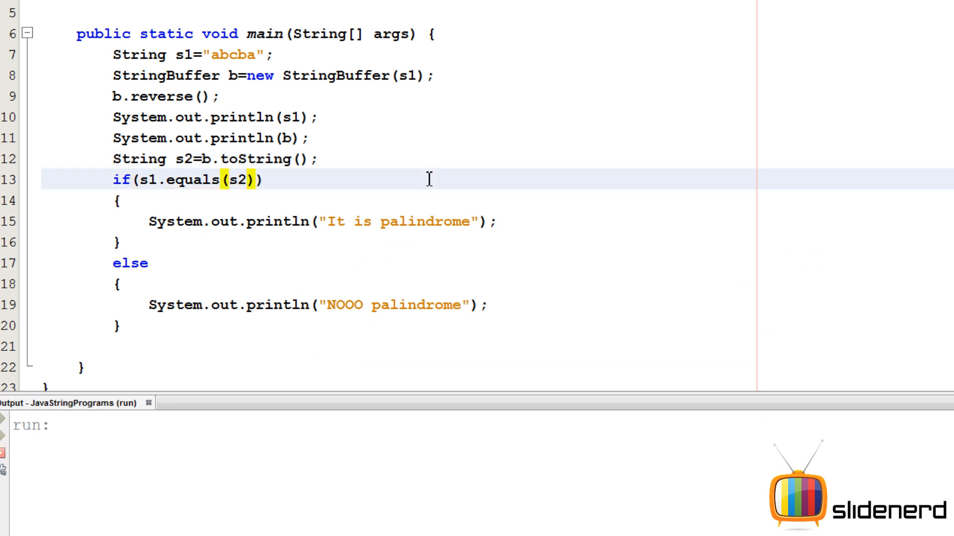
key("F6")
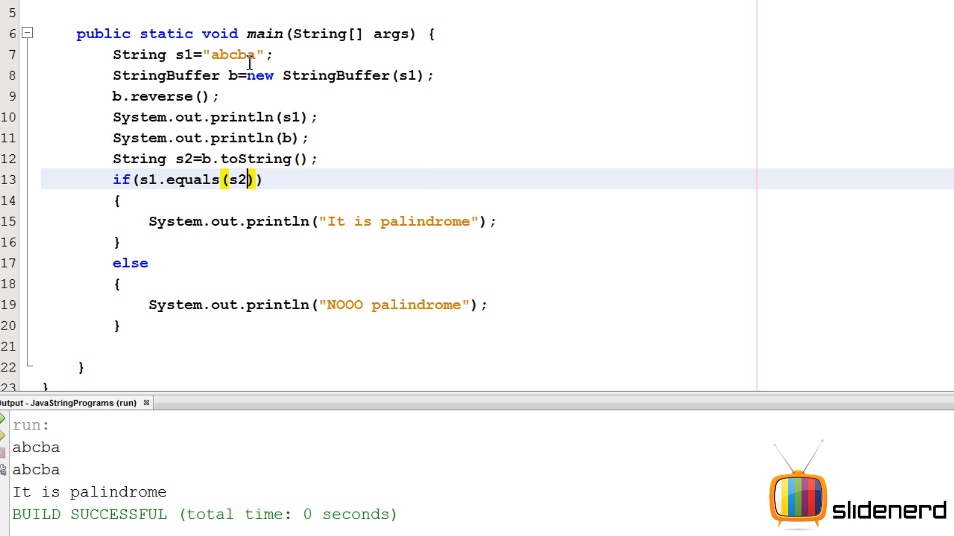